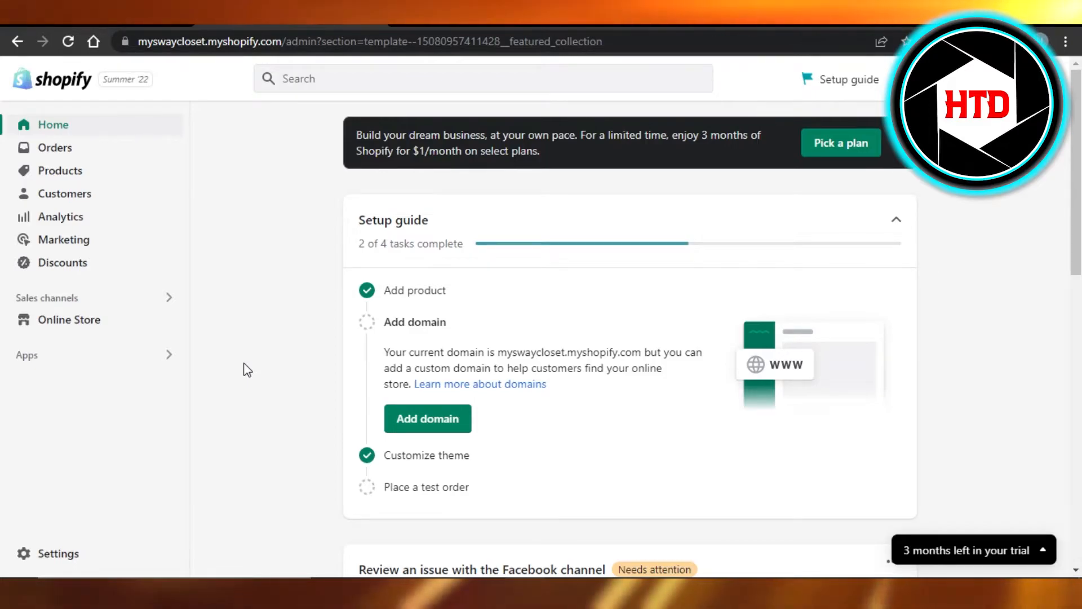
Open Settings from the home dashboard sidebar, landing on the Store details page.
{"action": "left_click", "coordinate": [58, 553]}
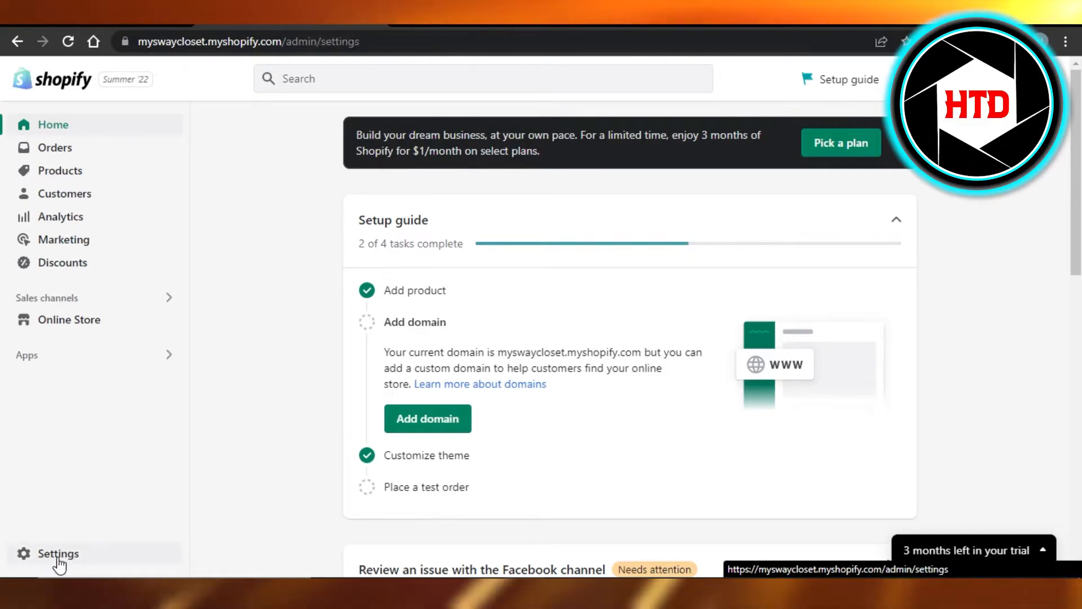
{"action": "left_click", "coordinate": [57, 552]}
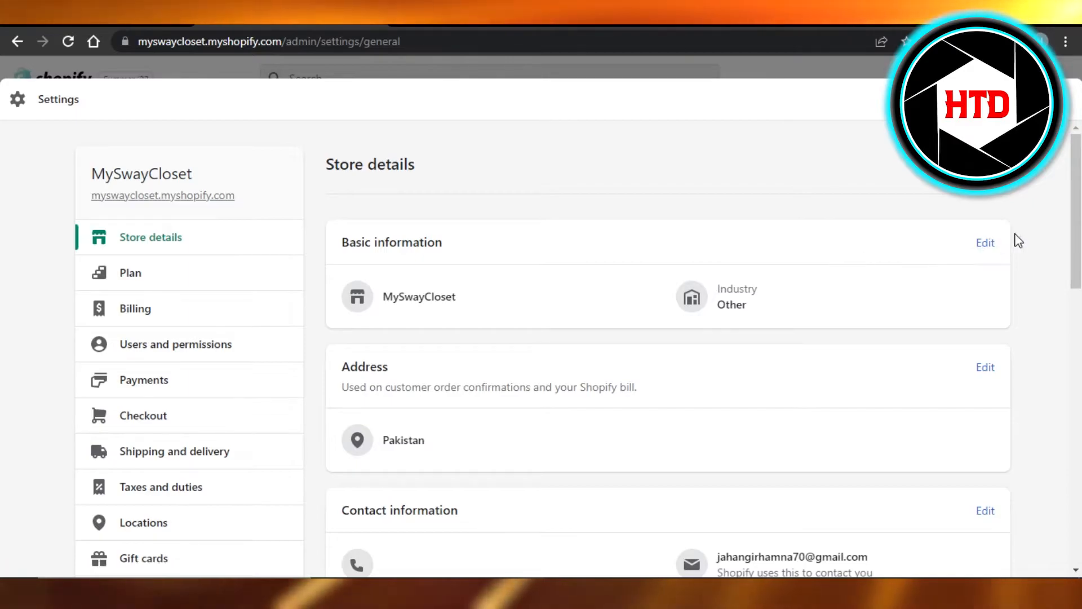
{"action": "scroll", "scroll_direction": "down", "scroll_amount": 3}
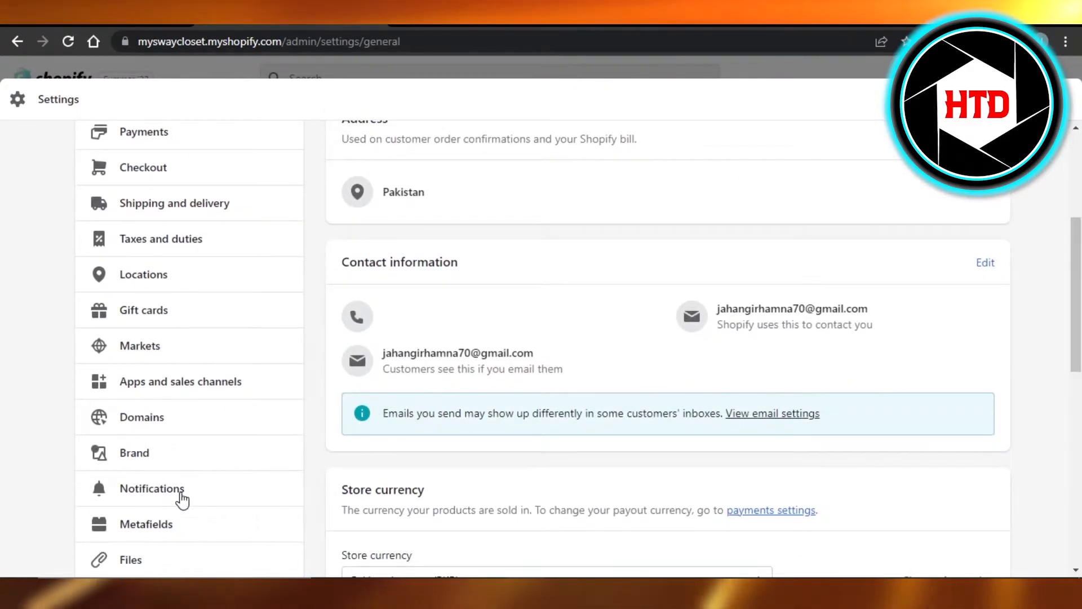
Open Notifications in settings and bring the Orders email templates section into view.
{"action": "left_click", "coordinate": [152, 488]}
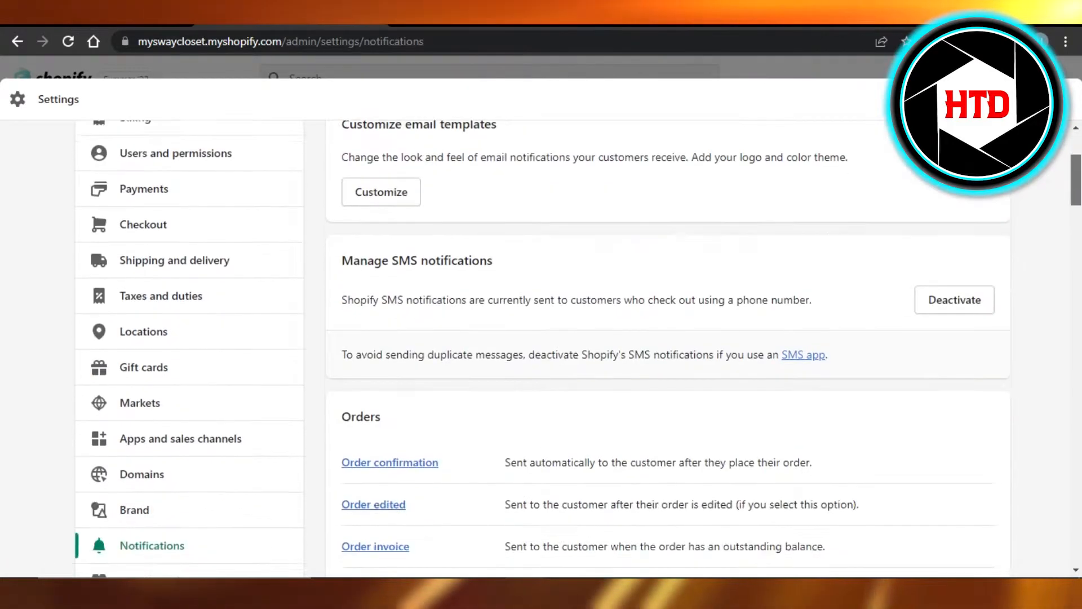
{"action": "scroll", "scroll_direction": "down", "scroll_amount": 3}
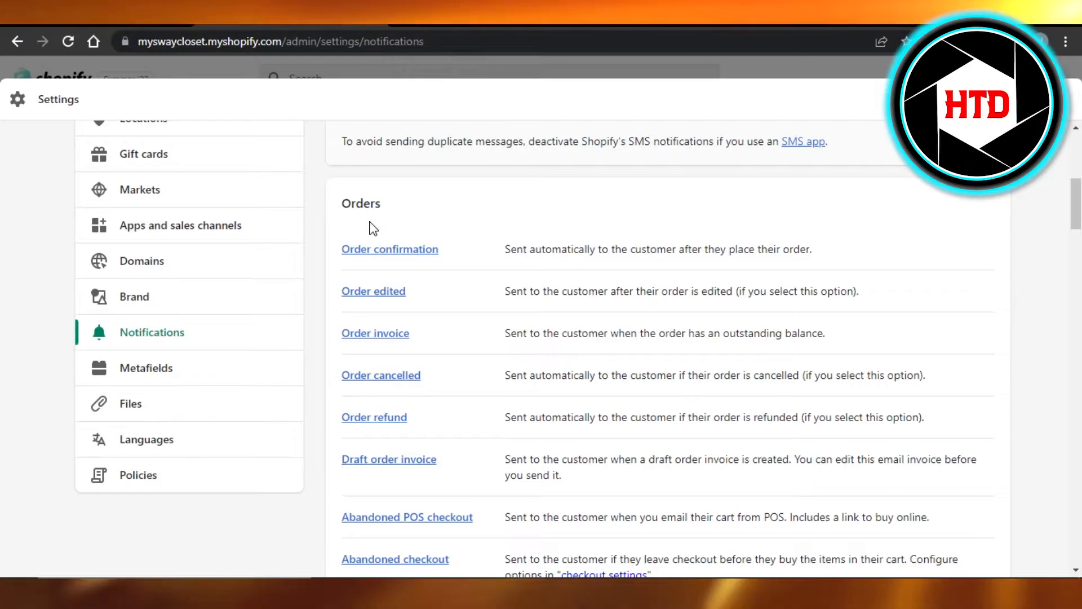
{"action": "mouse_move", "coordinate": [389, 250]}
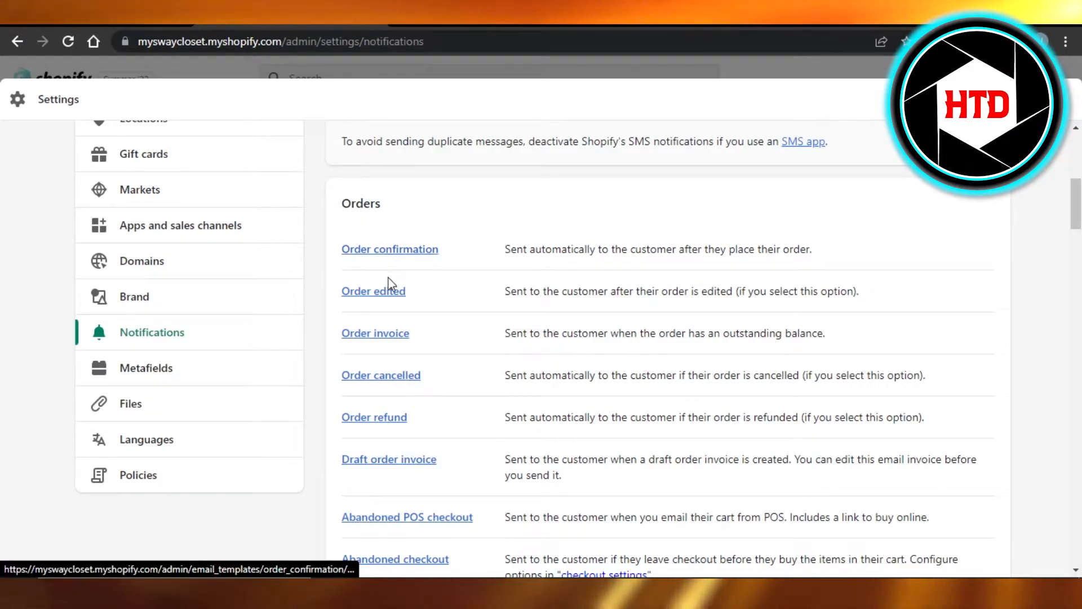
{"action": "mouse_move", "coordinate": [381, 374]}
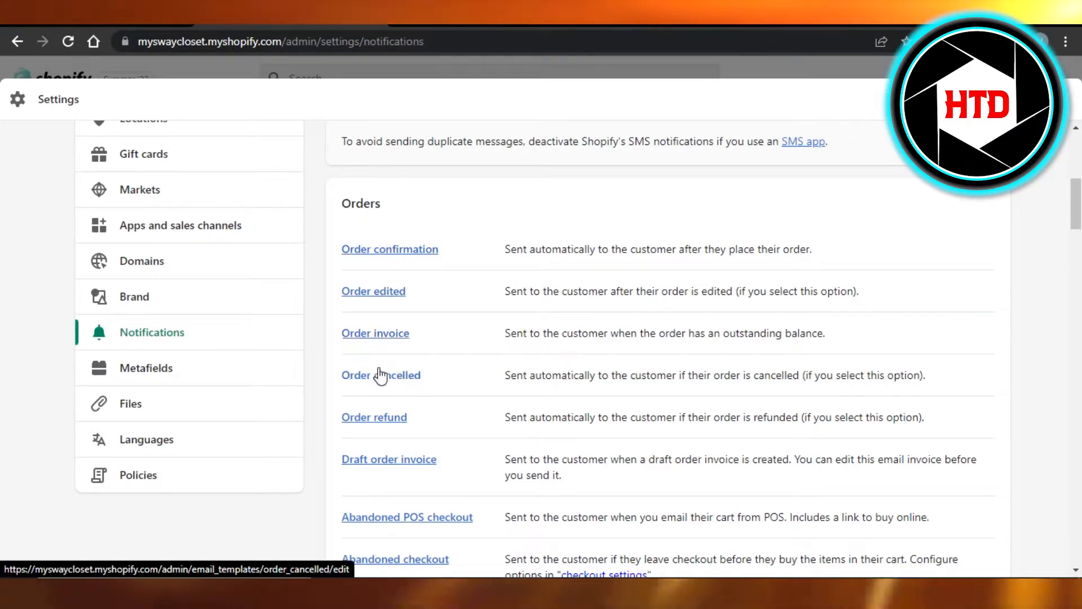
{"action": "mouse_move", "coordinate": [390, 437]}
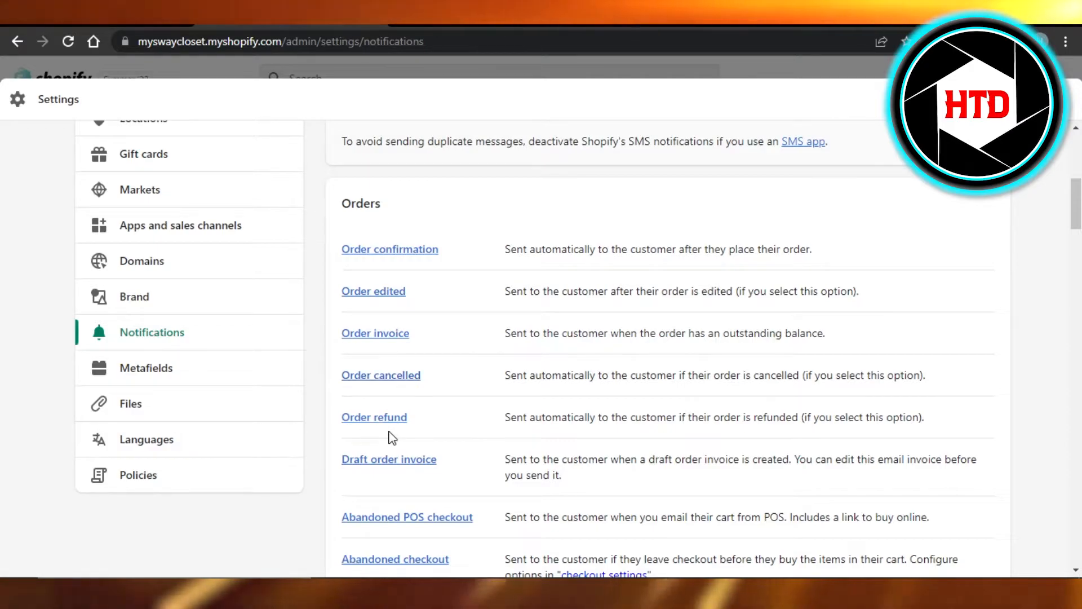
{"action": "mouse_move", "coordinate": [411, 393]}
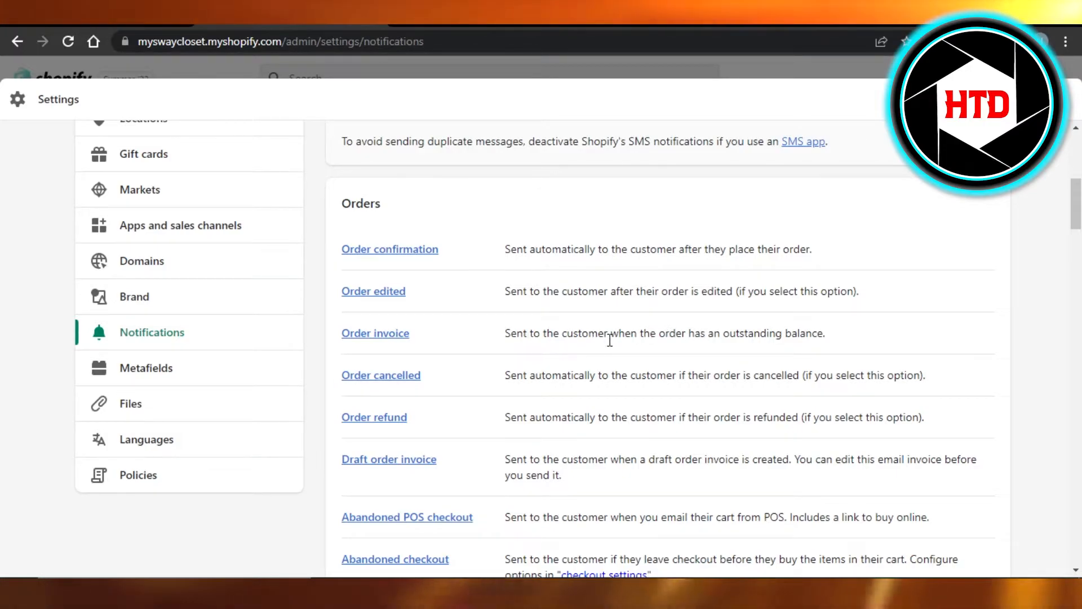
{"action": "mouse_move", "coordinate": [375, 333]}
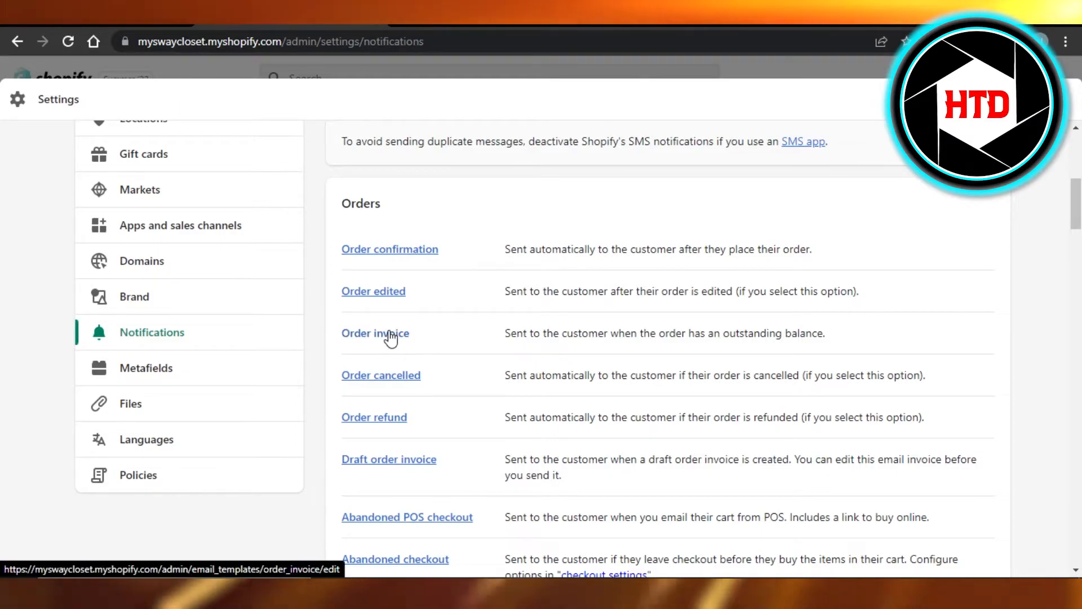
Open the Order invoice template and show its rendered preview with sample data.
{"action": "left_click", "coordinate": [375, 333]}
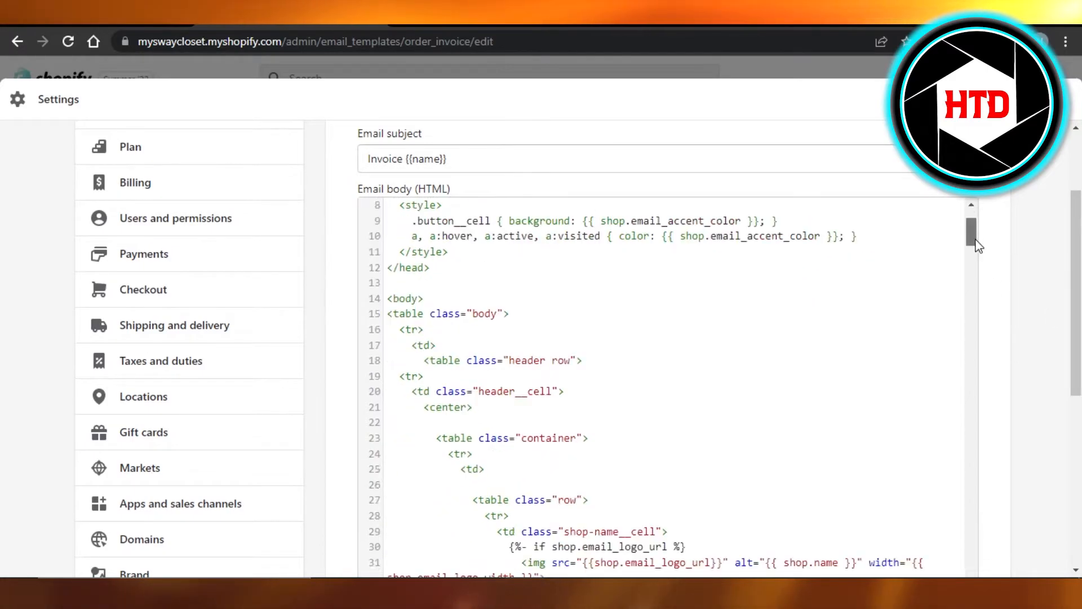
{"action": "scroll", "scroll_direction": "down", "scroll_amount": 3}
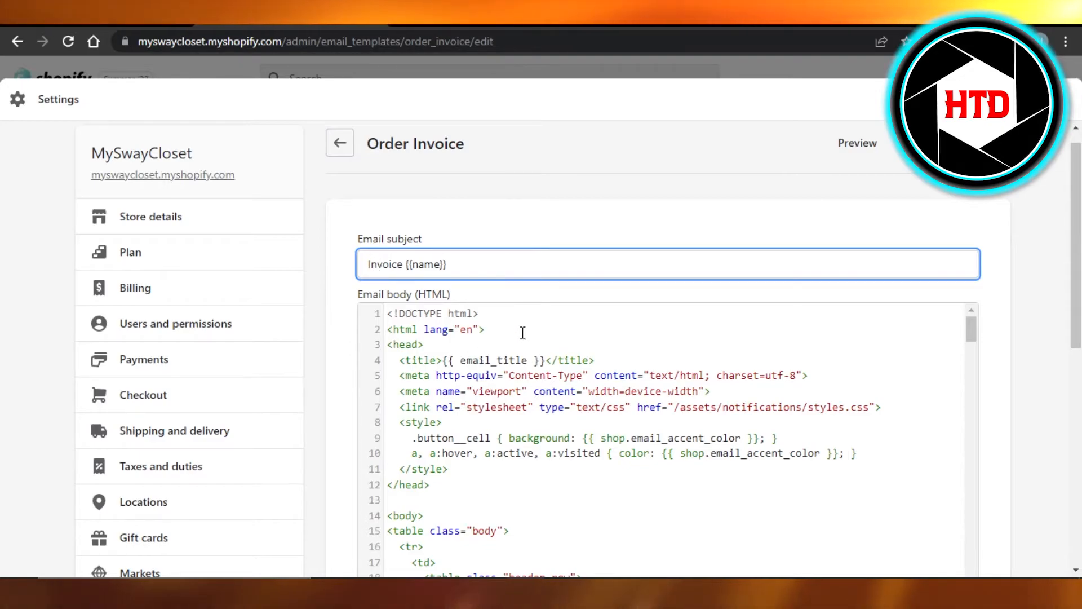
{"action": "mouse_move", "coordinate": [572, 384]}
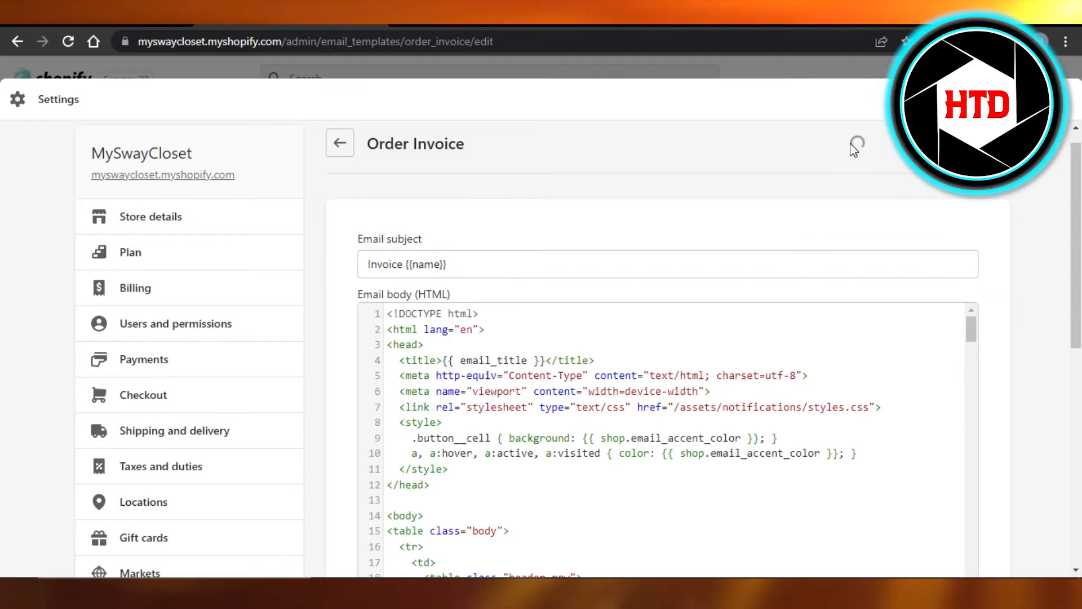
{"action": "left_click", "coordinate": [850, 143]}
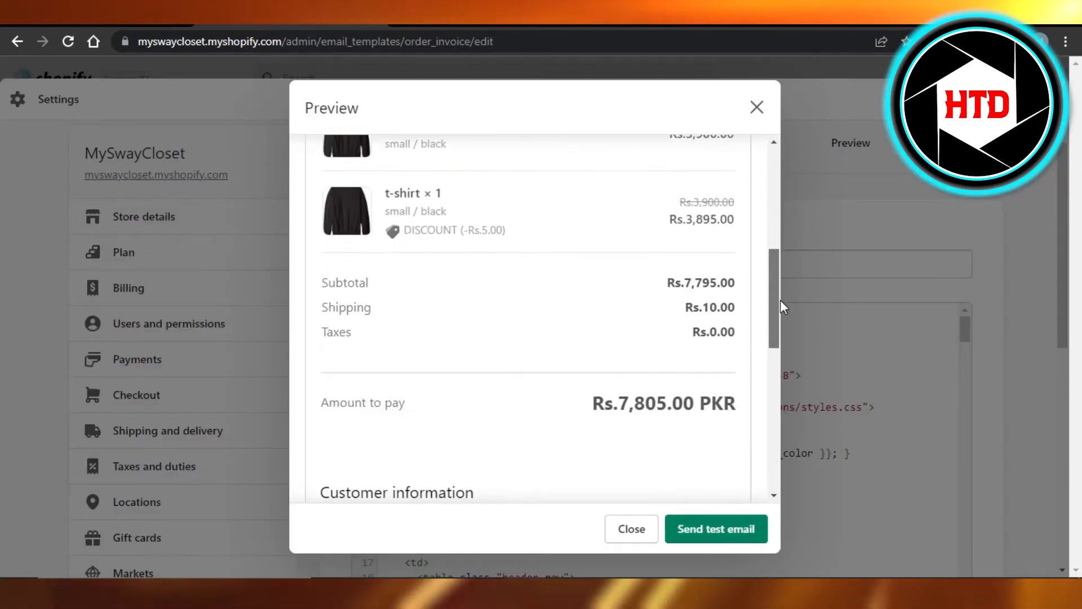
Scroll the invoice preview through the order summary, totals and customer information.
{"action": "scroll", "scroll_direction": "down", "scroll_amount": 3}
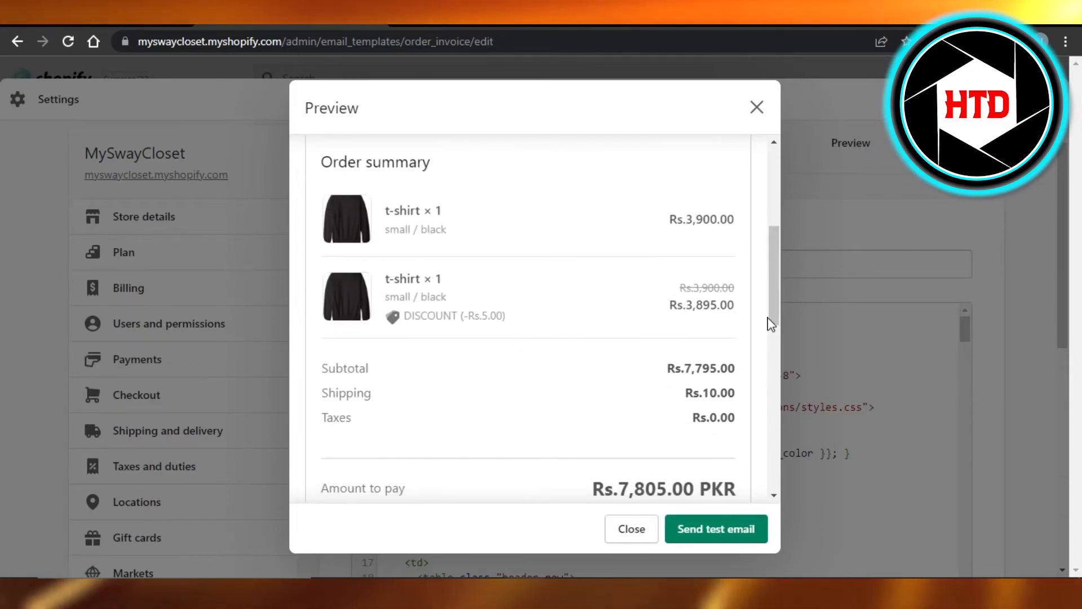
{"action": "scroll", "scroll_direction": "down", "scroll_amount": 3}
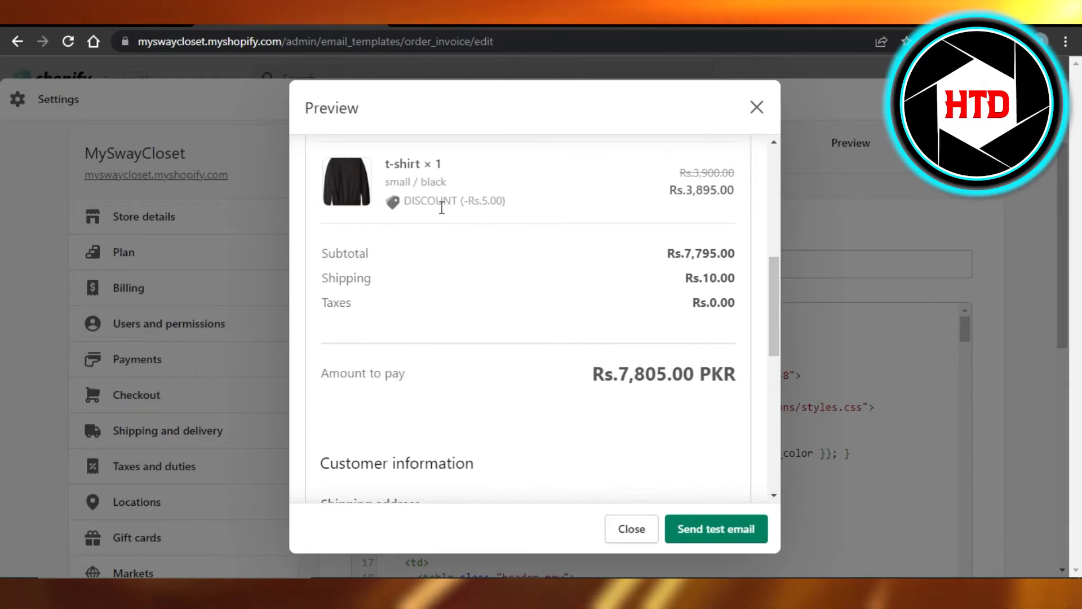
{"action": "scroll", "scroll_direction": "down", "scroll_amount": 3}
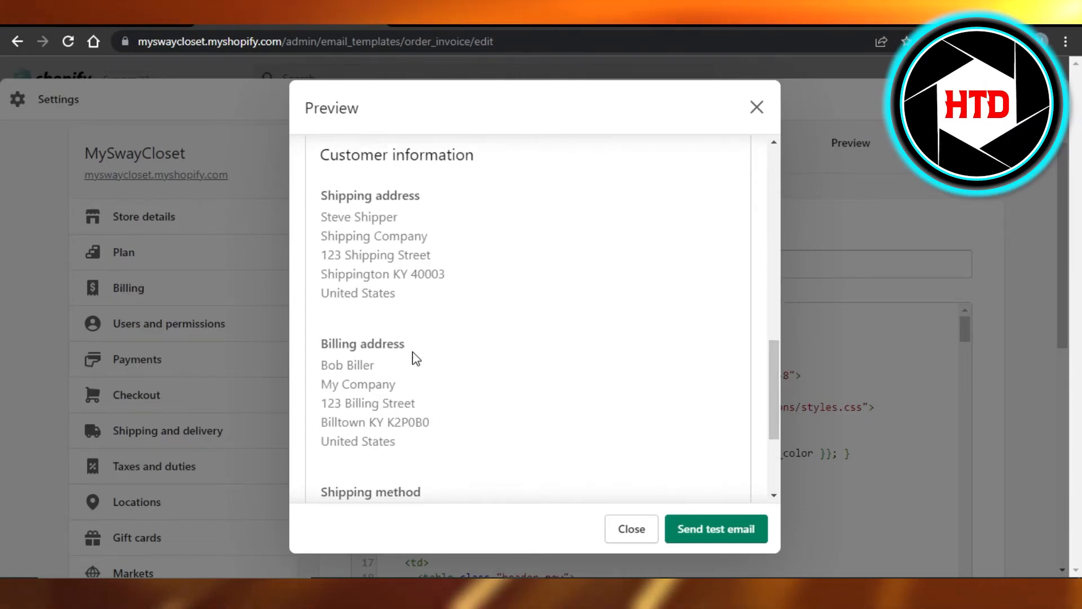
{"action": "scroll", "scroll_direction": "down", "scroll_amount": 3}
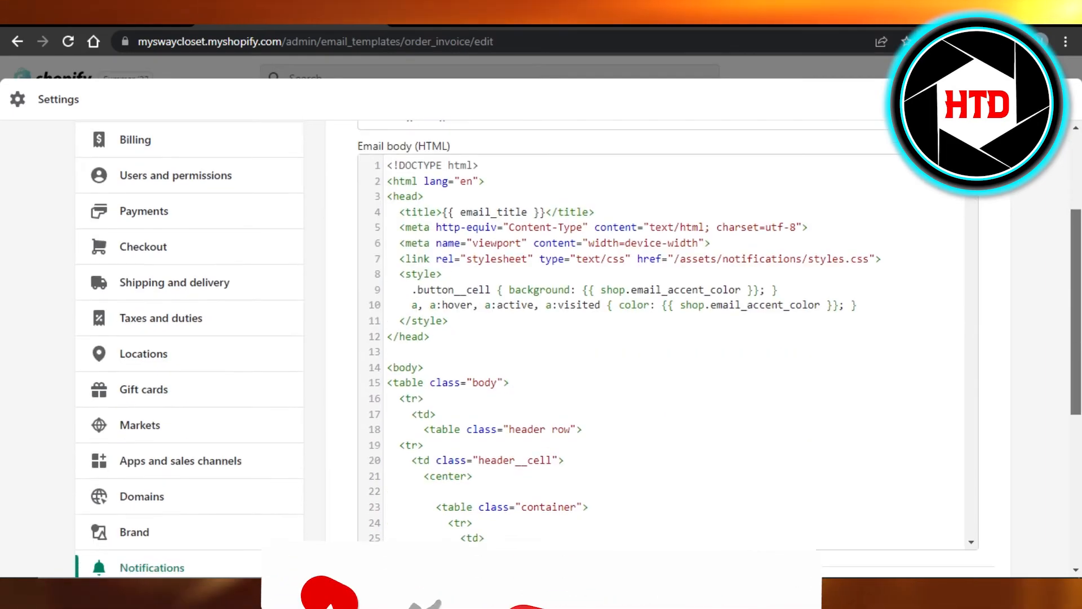
Return to Settings from the home dashboard, showing Store details again.
{"action": "scroll", "scroll_direction": "up", "scroll_amount": 3}
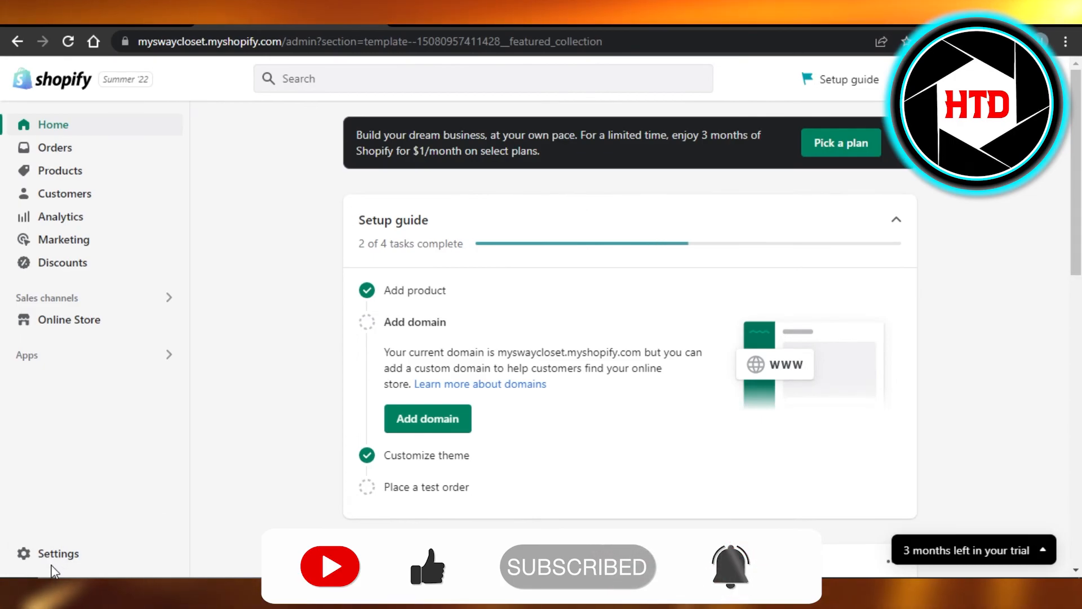
{"action": "left_click", "coordinate": [57, 552]}
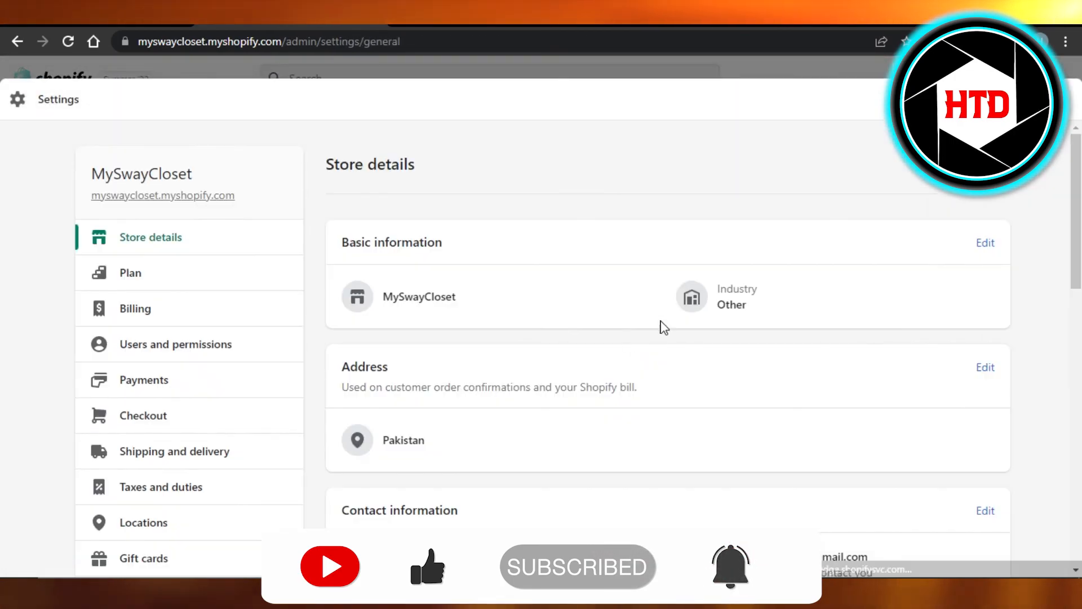